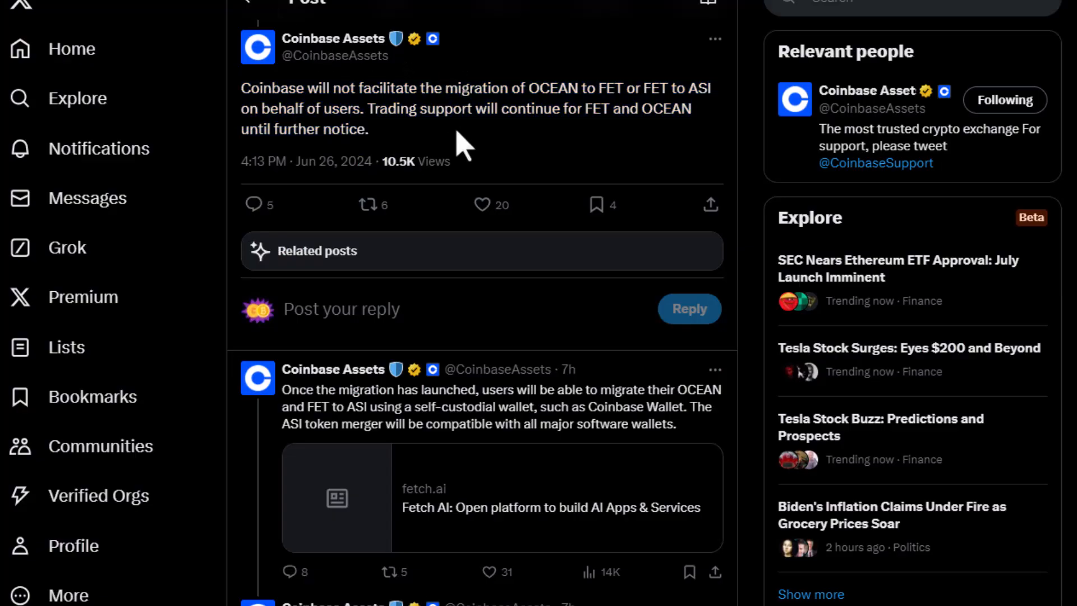
- Select Coinbase's full statement about not facilitating the OCEAN/FET to ASI migration and reveal the replies
drag(241, 87, 356, 87)
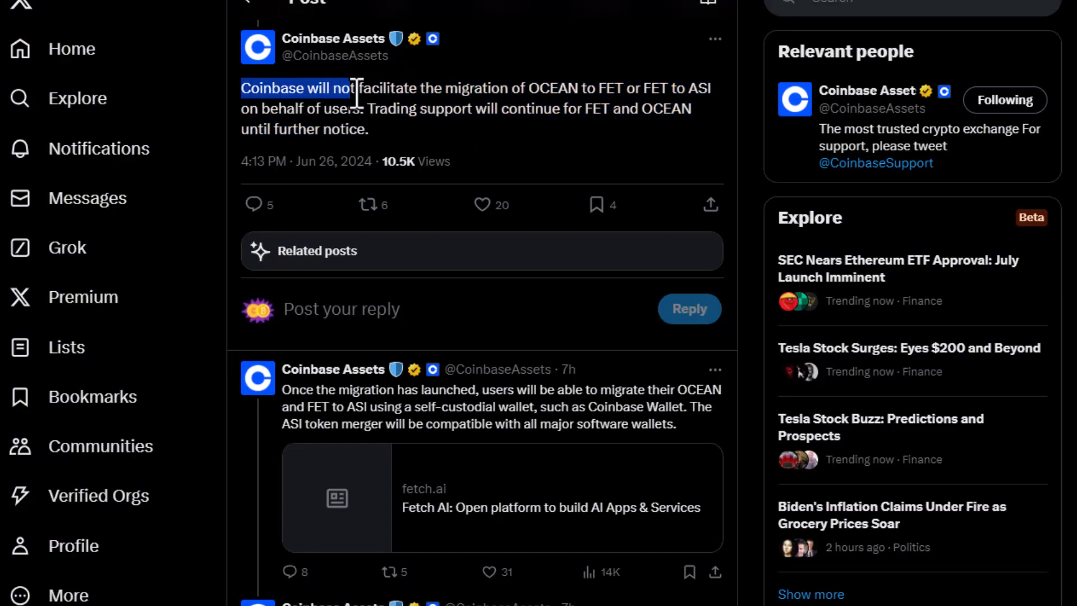
drag(354, 87, 525, 88)
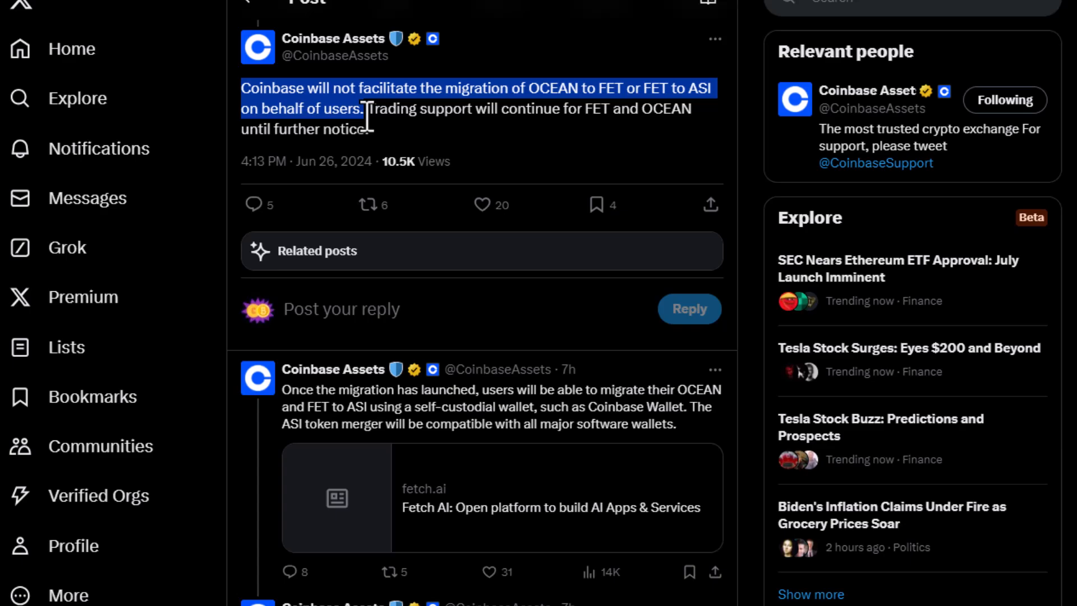
drag(363, 109, 646, 116)
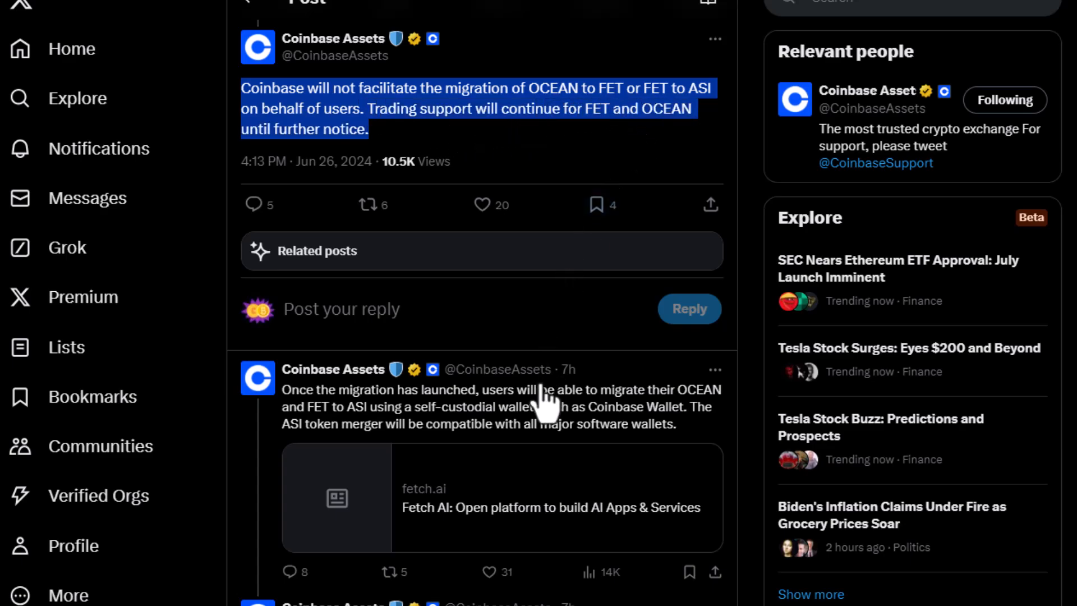
scroll(down, 3)
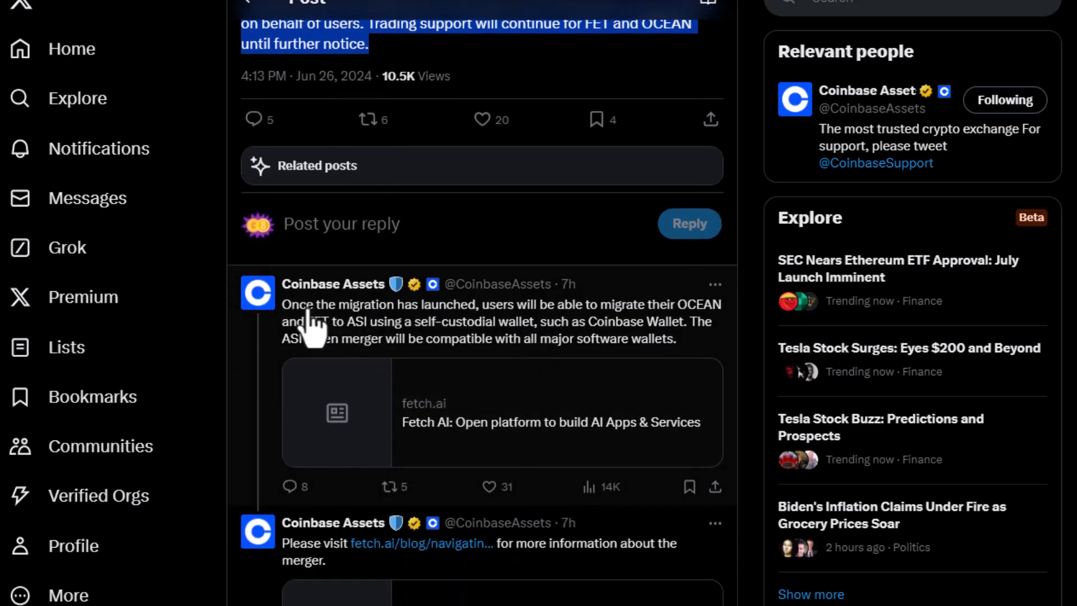
mouse_move(515, 337)
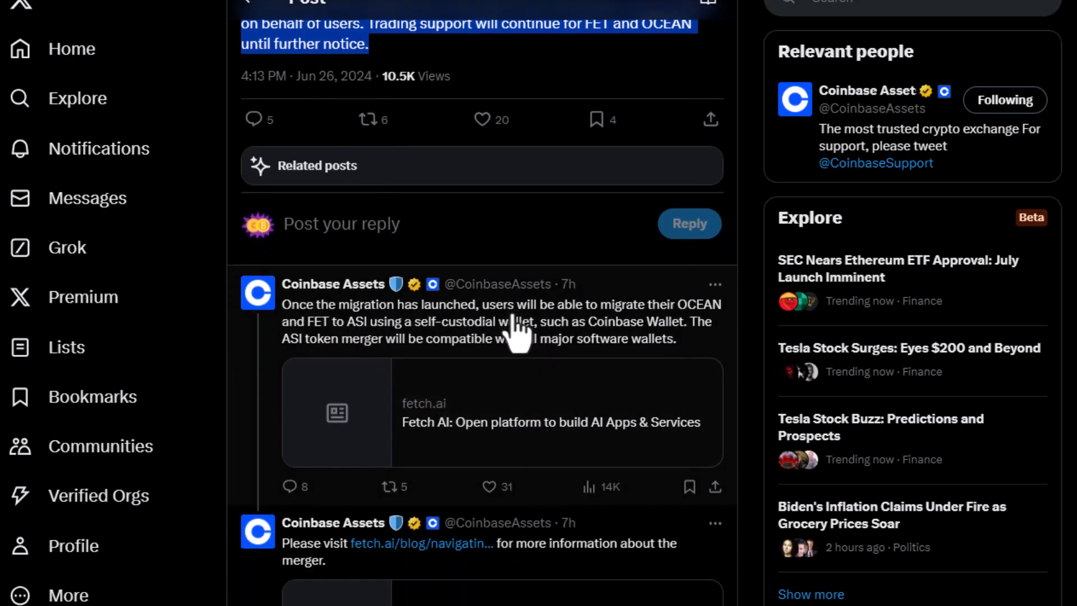
mouse_move(625, 330)
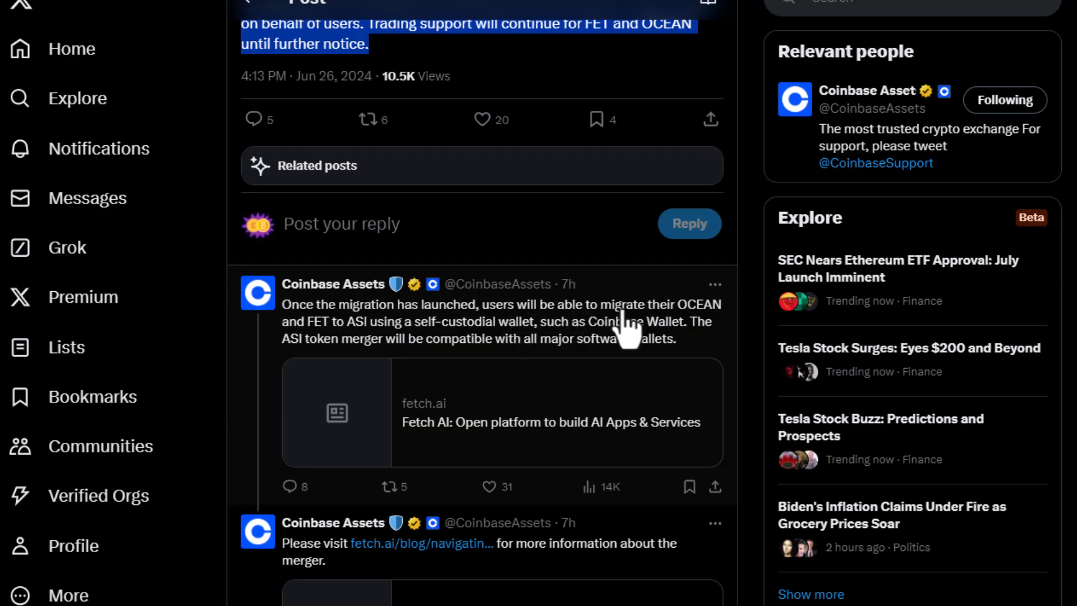
mouse_move(401, 343)
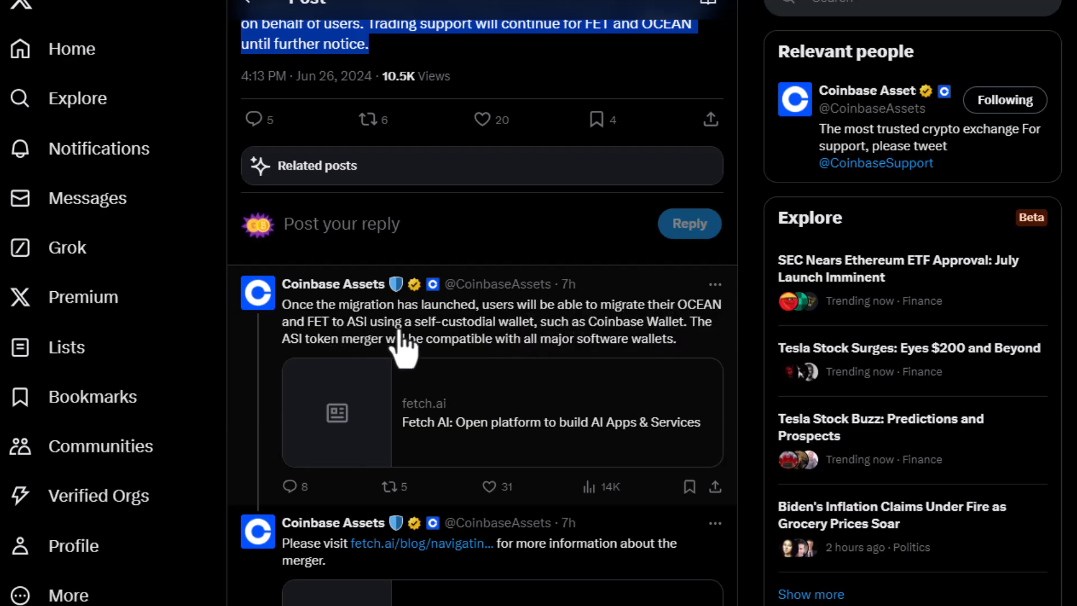
mouse_move(508, 349)
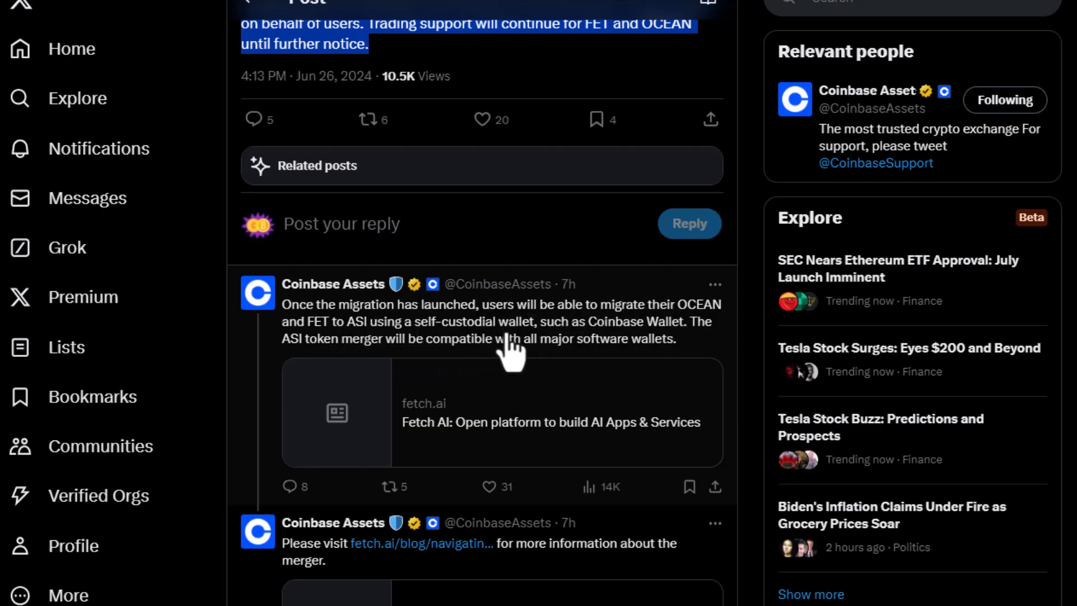
mouse_move(669, 340)
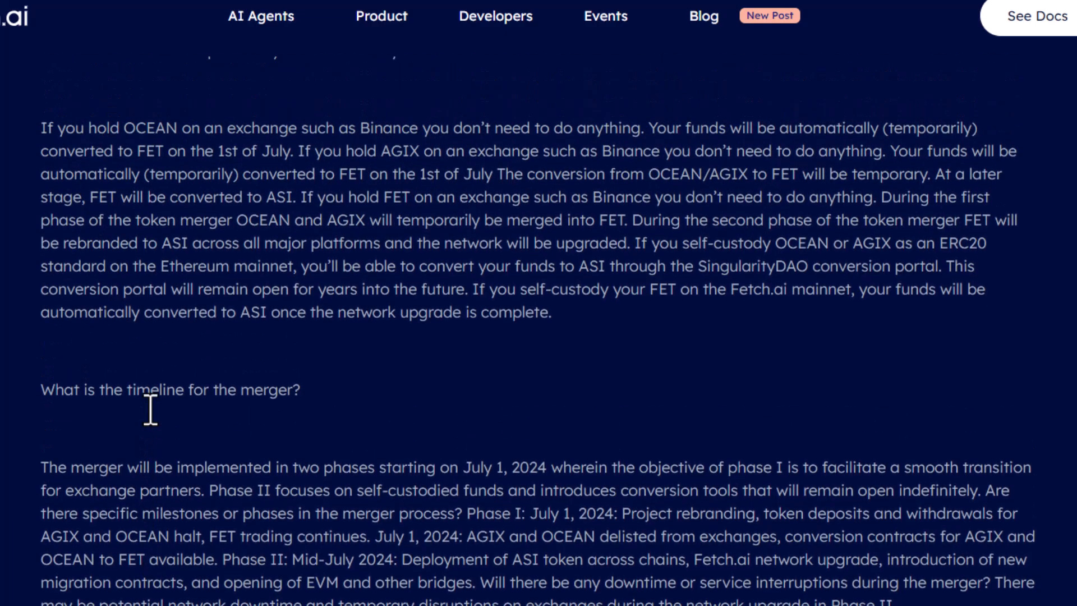
- Scroll the merger guide to the Binance mention and select the line saying exchange holders need no action
scroll(down, 3)
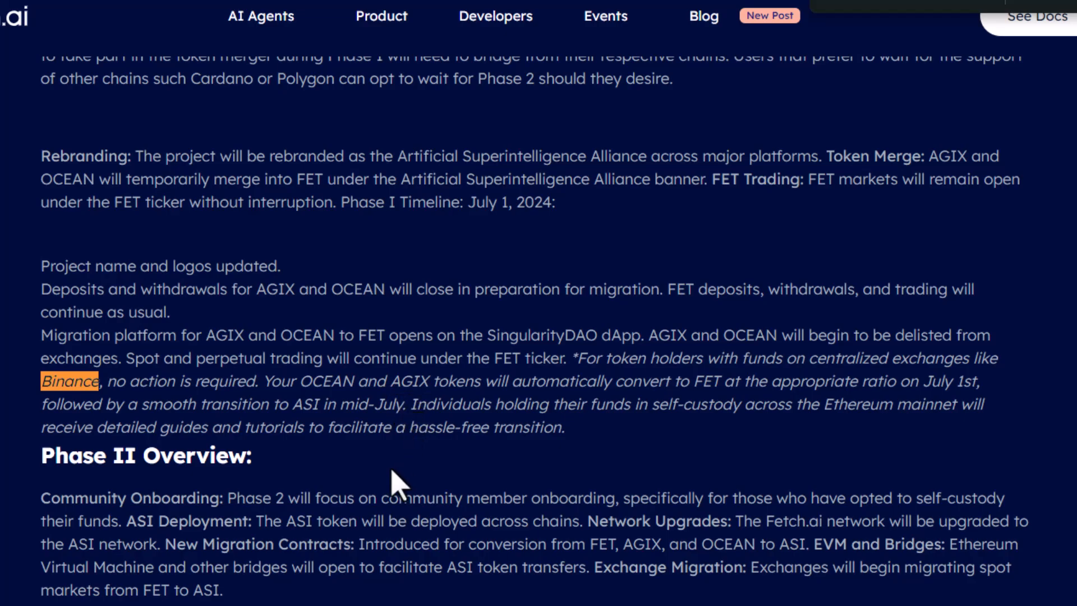
scroll(down, 3)
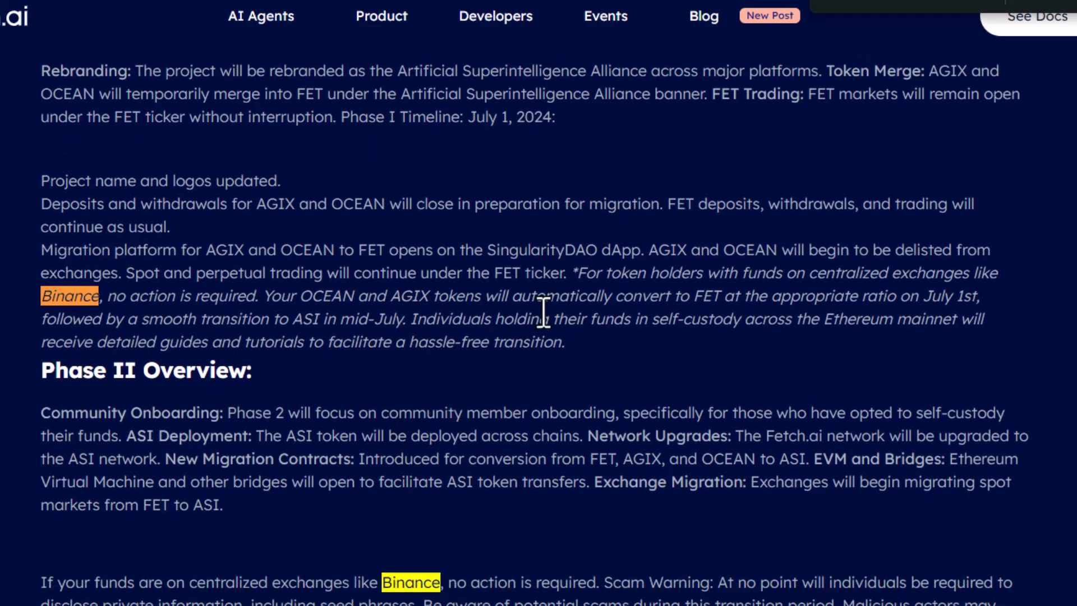
drag(576, 272, 801, 273)
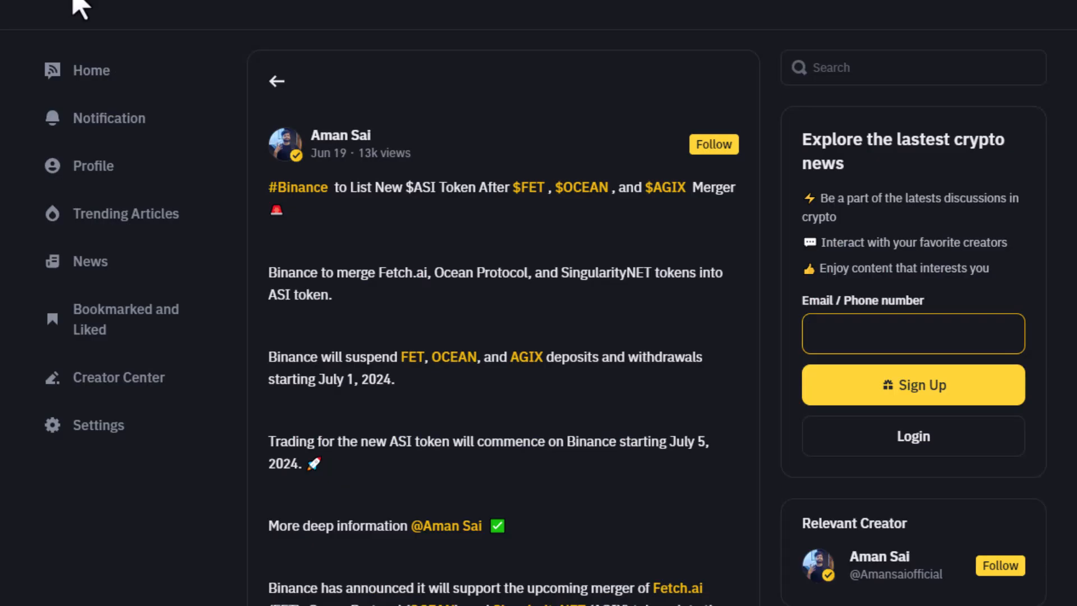
mouse_move(230, 549)
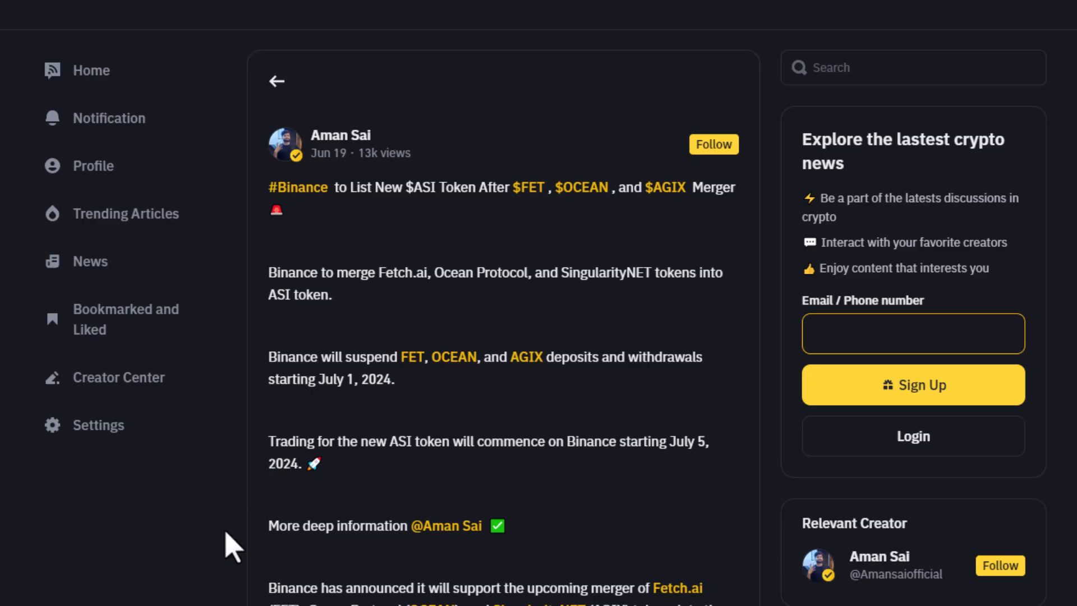
- Select the Binance Square sentence about the exchange handling technical aspects of the ASI conversion
scroll(down, 3)
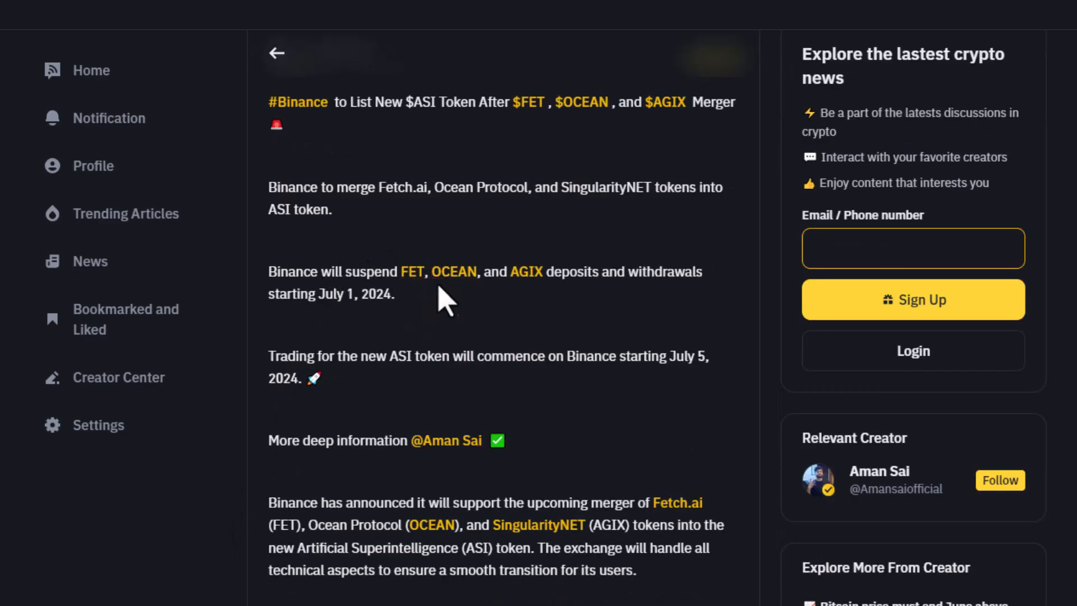
mouse_move(440, 316)
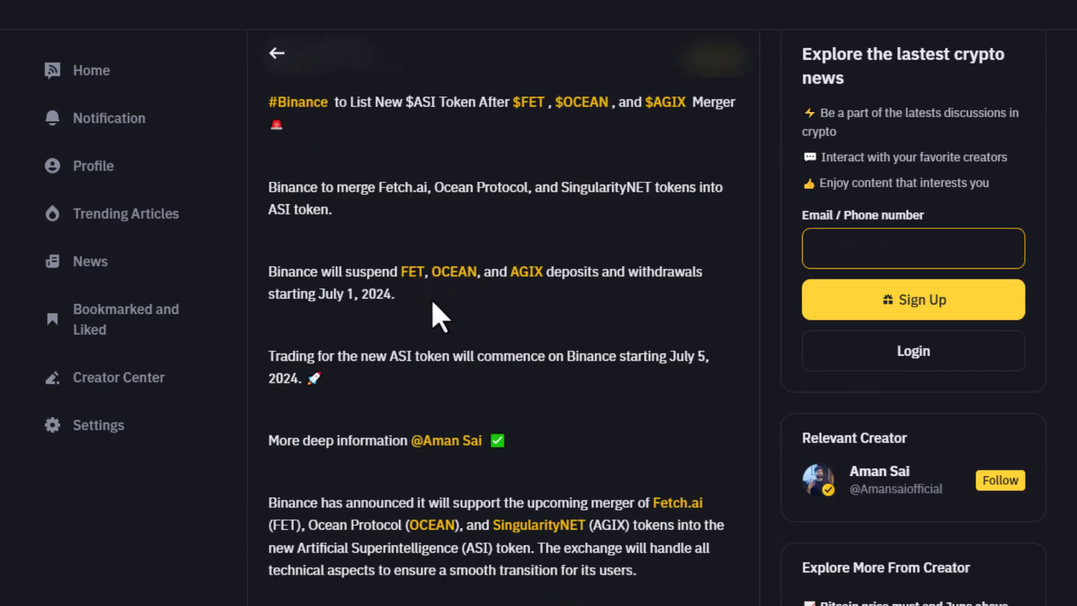
mouse_move(405, 337)
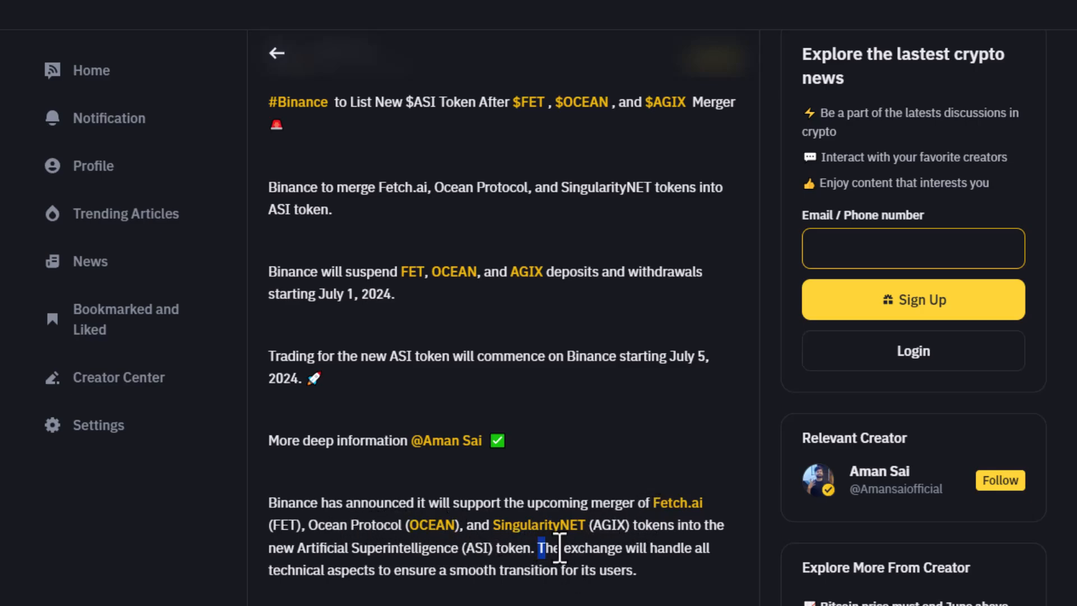
drag(540, 547, 350, 570)
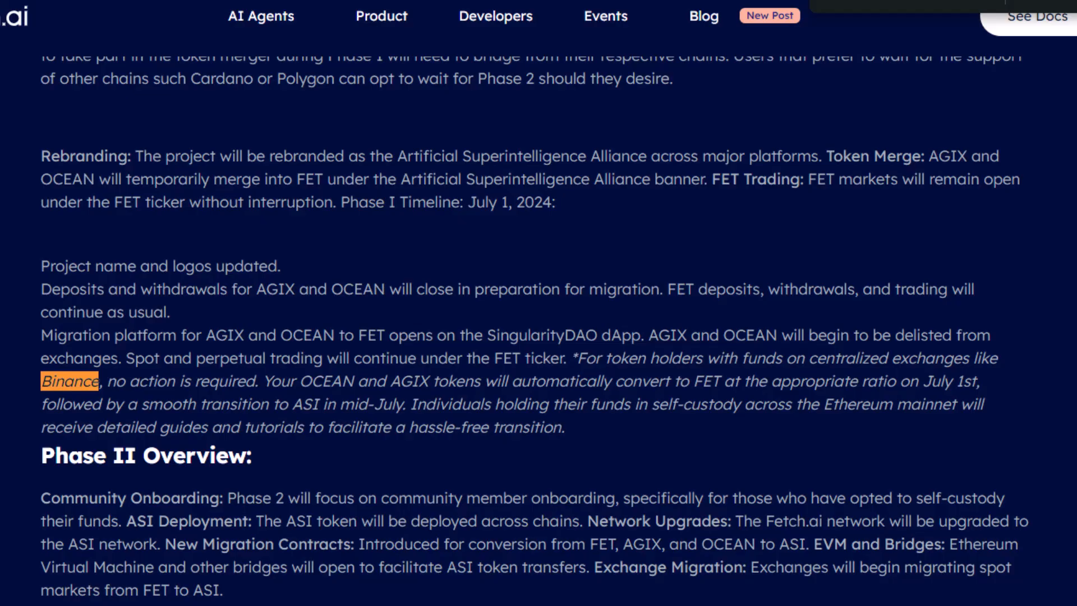
- Scroll past the SingularityDAO migration screenshots and reminders to the Phase II FET-to-ASI ratios
scroll(down, 3)
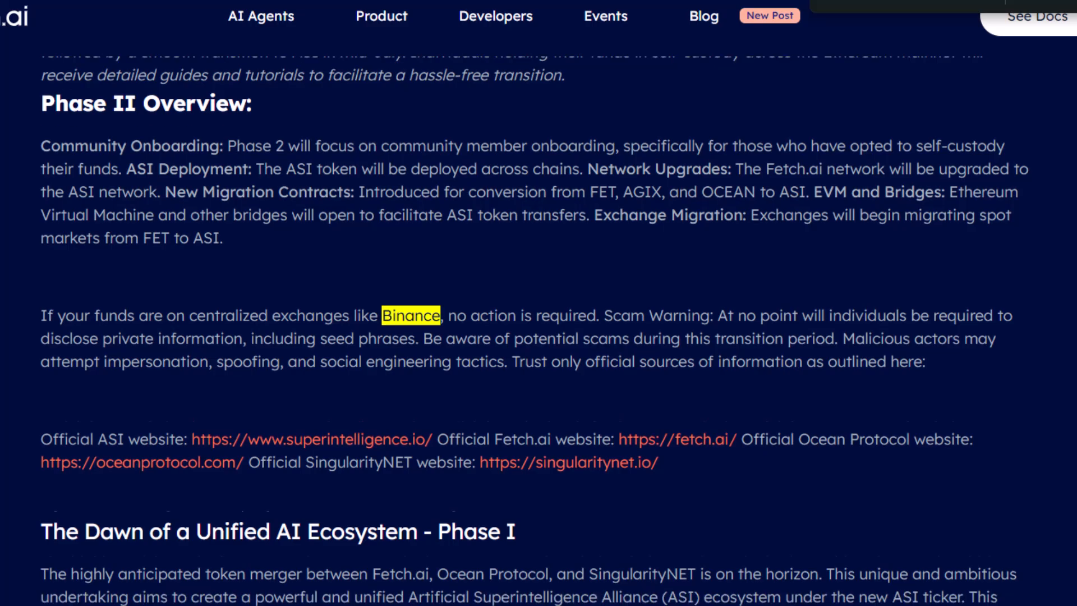
scroll(down, 3)
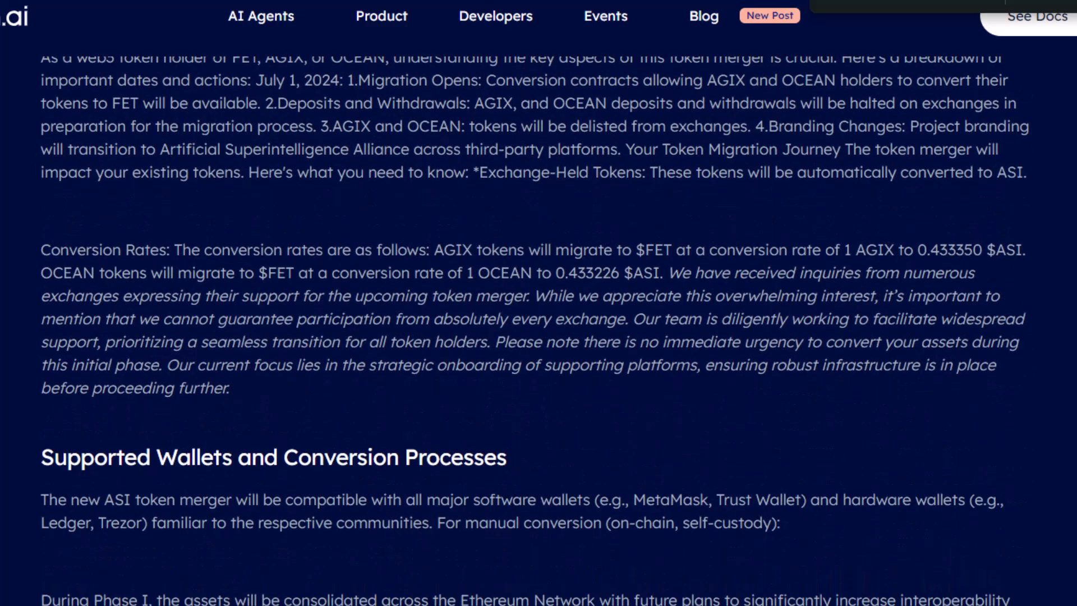
scroll(down, 3)
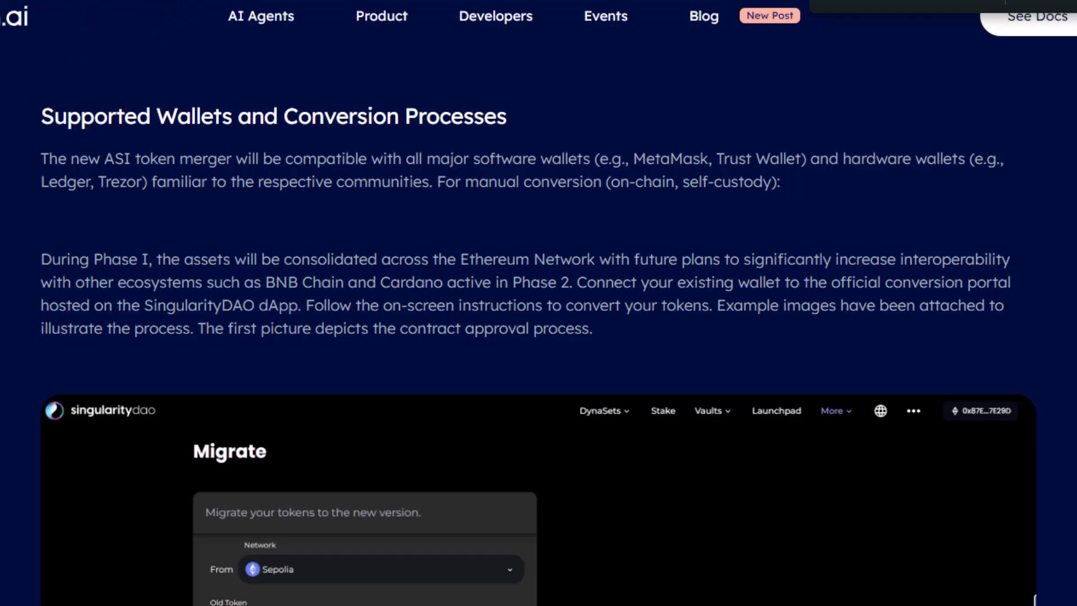
scroll(down, 3)
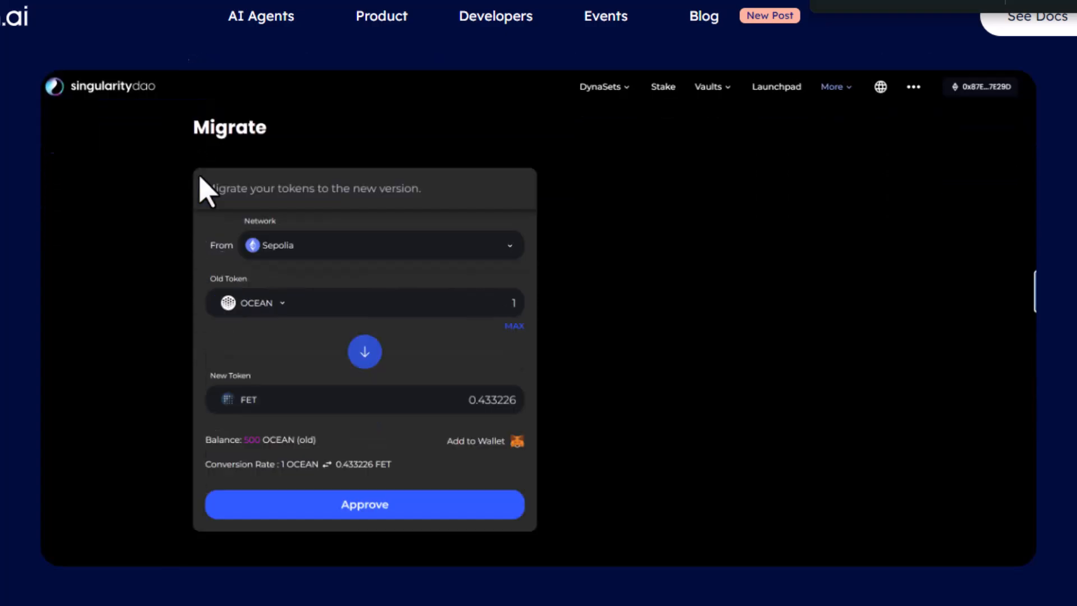
scroll(down, 3)
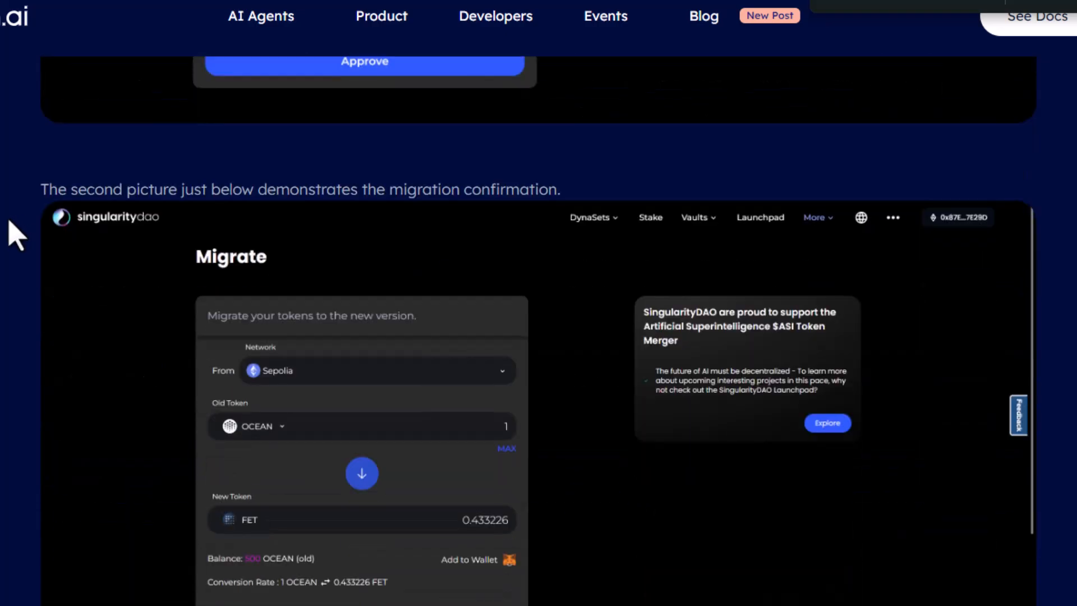
scroll(down, 3)
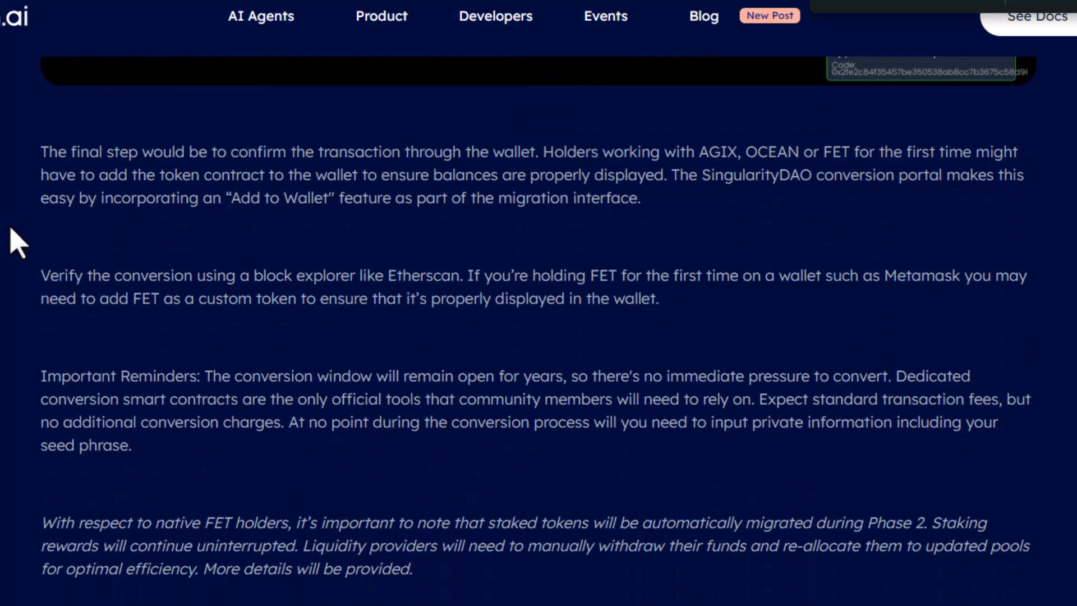
scroll(down, 3)
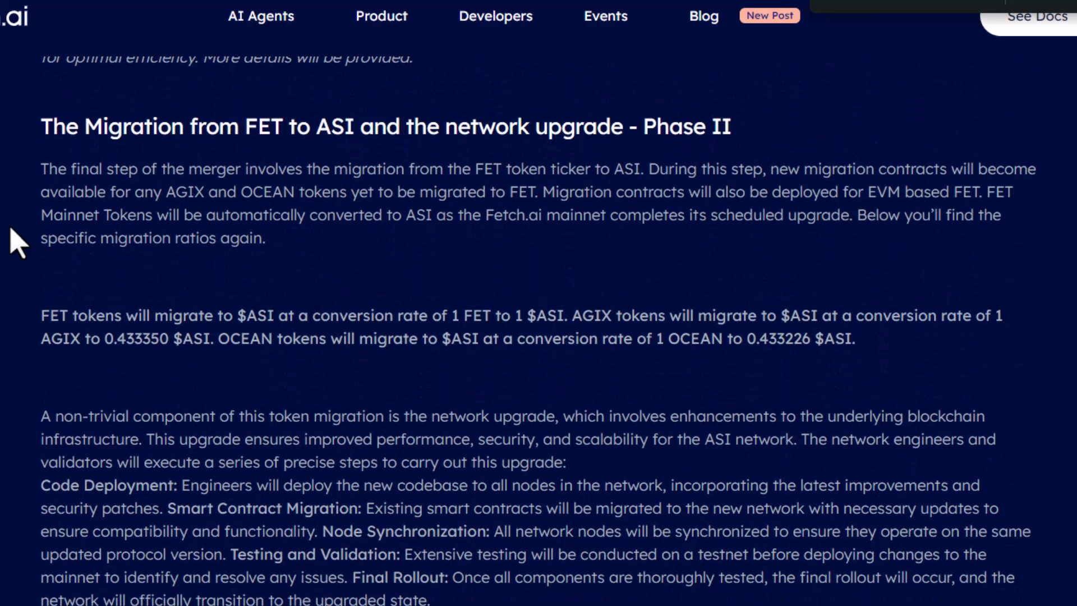